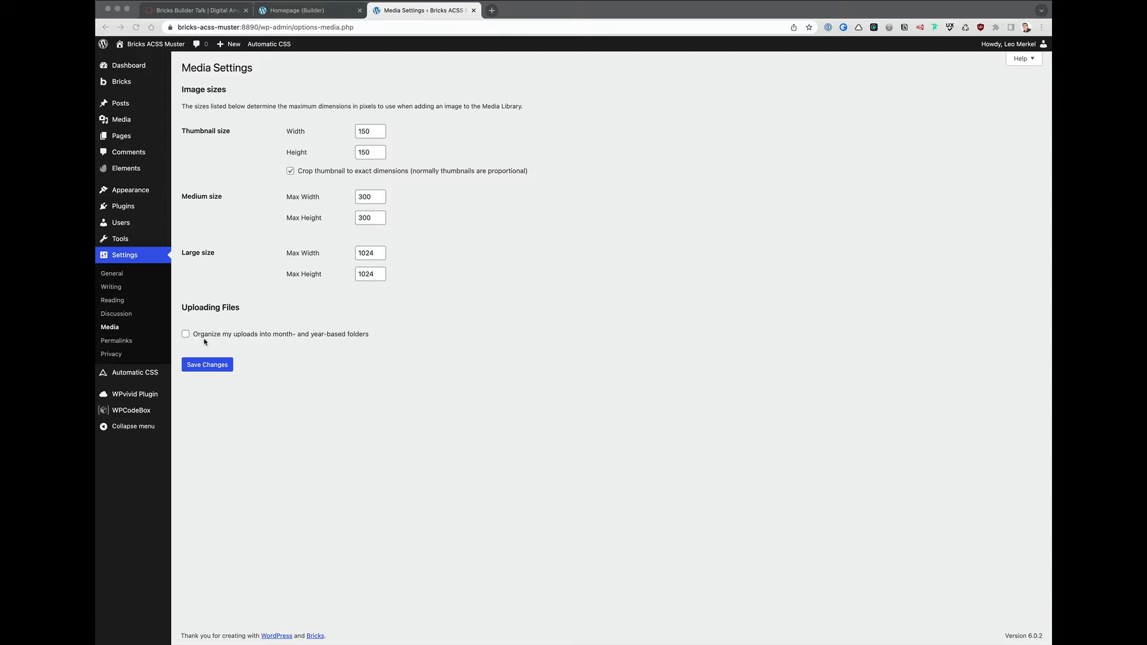
{"action": "mouse_move", "coordinate": [278, 342]}
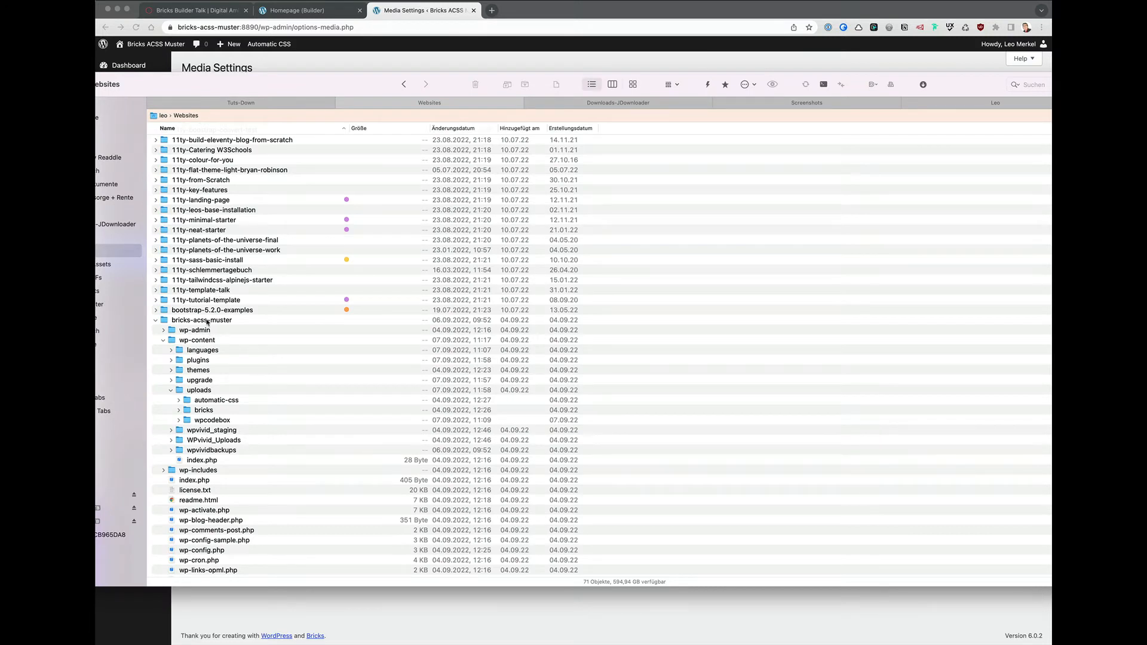
{"action": "mouse_move", "coordinate": [207, 324]}
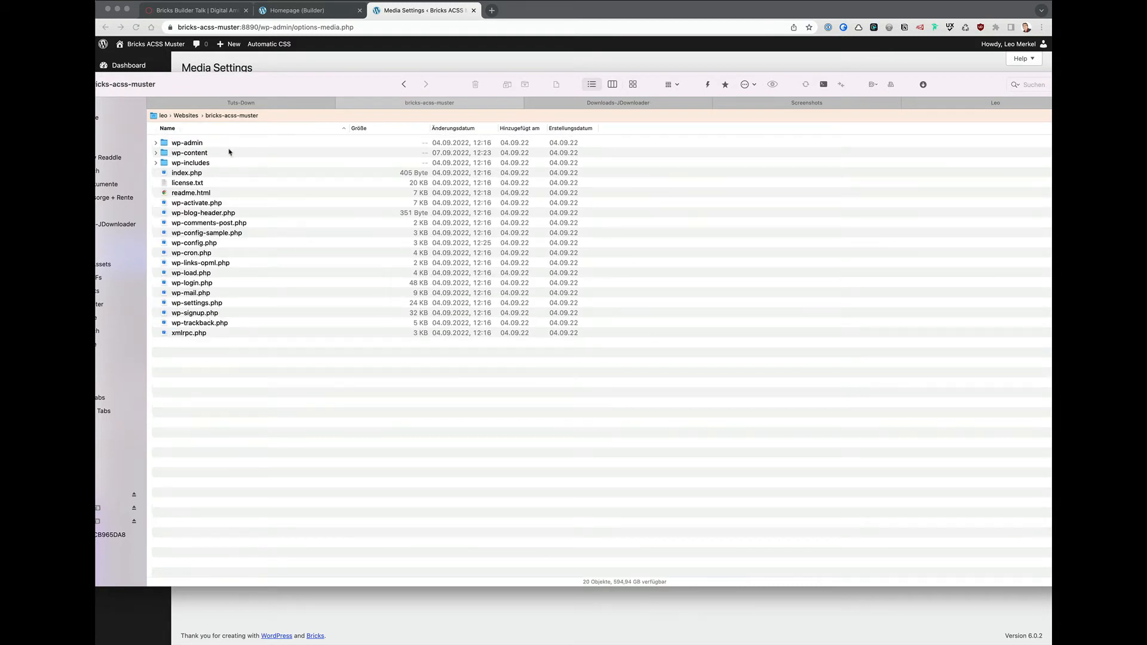
Step: Expand the site's wp-content folder in Finder, then close the Finder window
{"action": "left_click", "coordinate": [155, 152]}
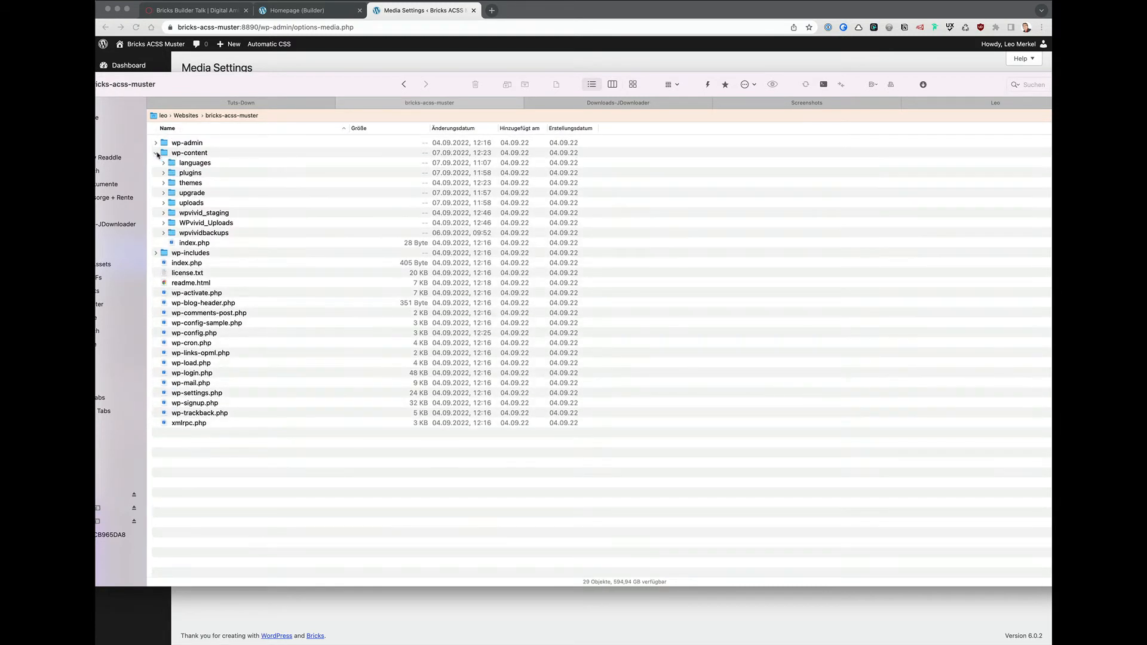
{"action": "left_click", "coordinate": [163, 203]}
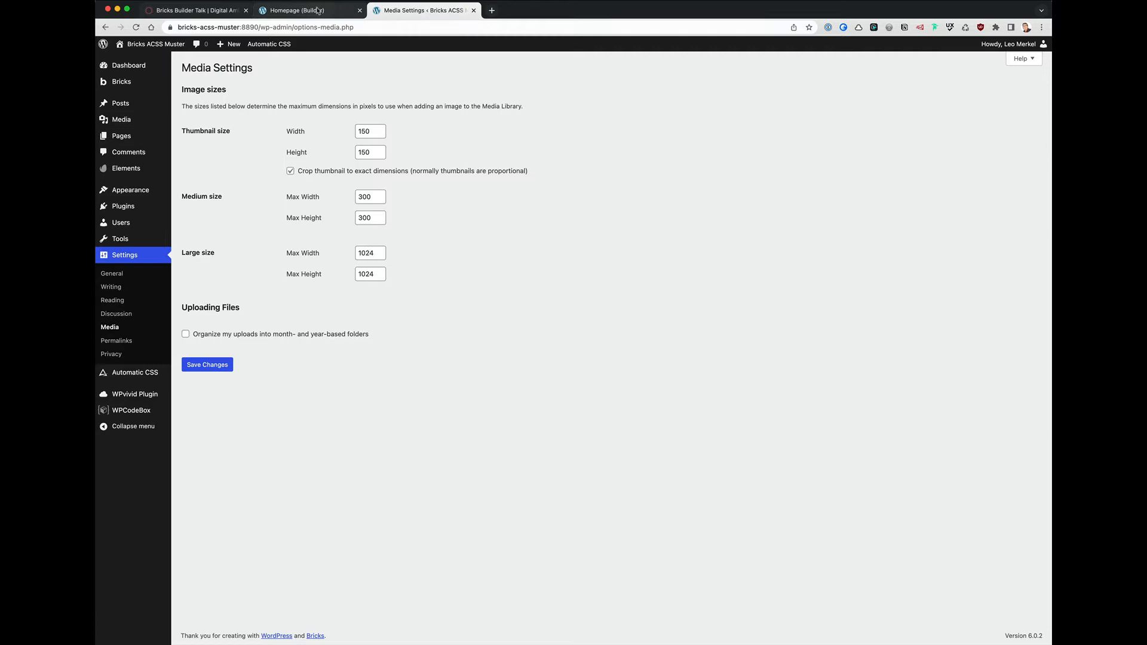
Step: Open the 'Custom Images Sizes' PHP snippet in WPCodeBox and review its add_image_size definitions
{"action": "left_click", "coordinate": [131, 410]}
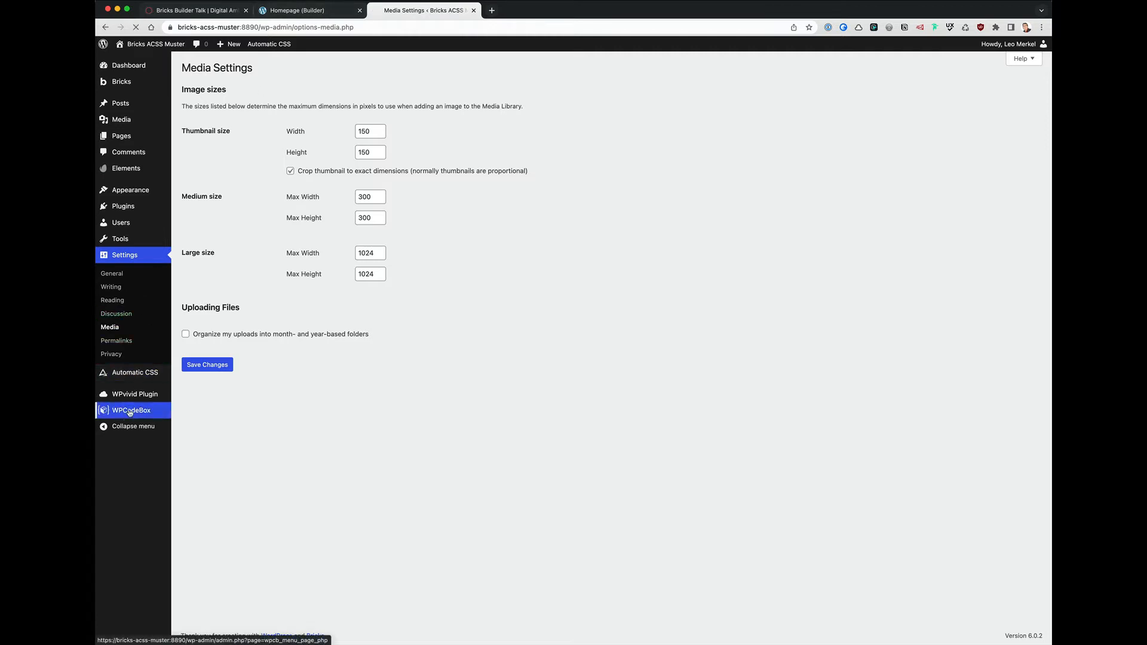
{"action": "left_click", "coordinate": [131, 410]}
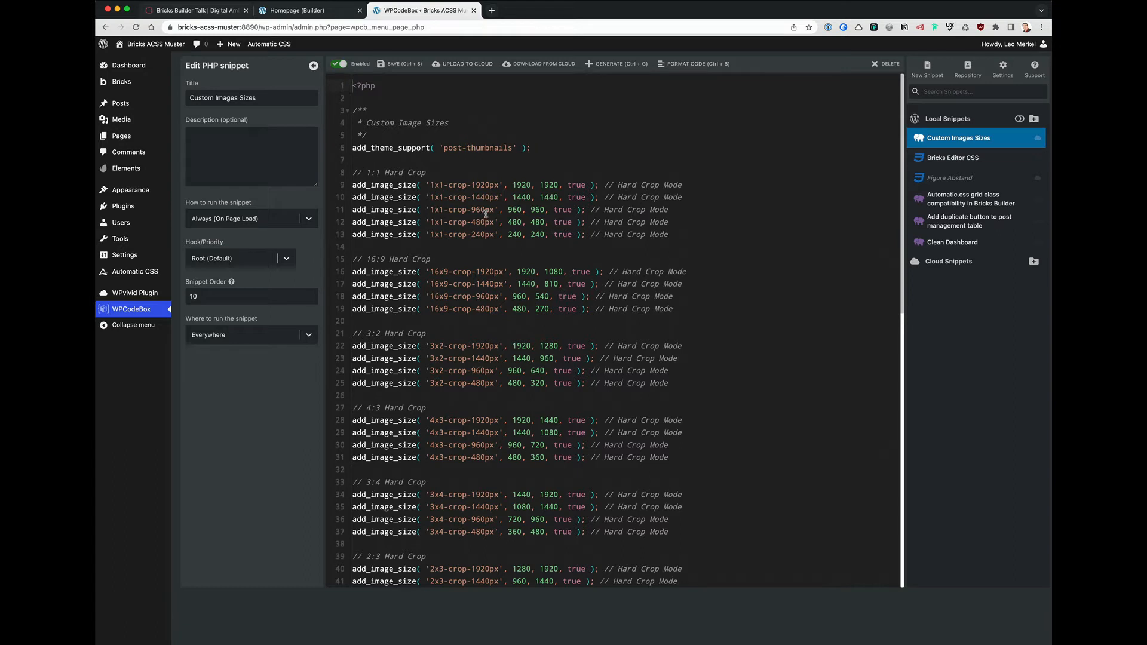
{"action": "mouse_move", "coordinate": [242, 266]}
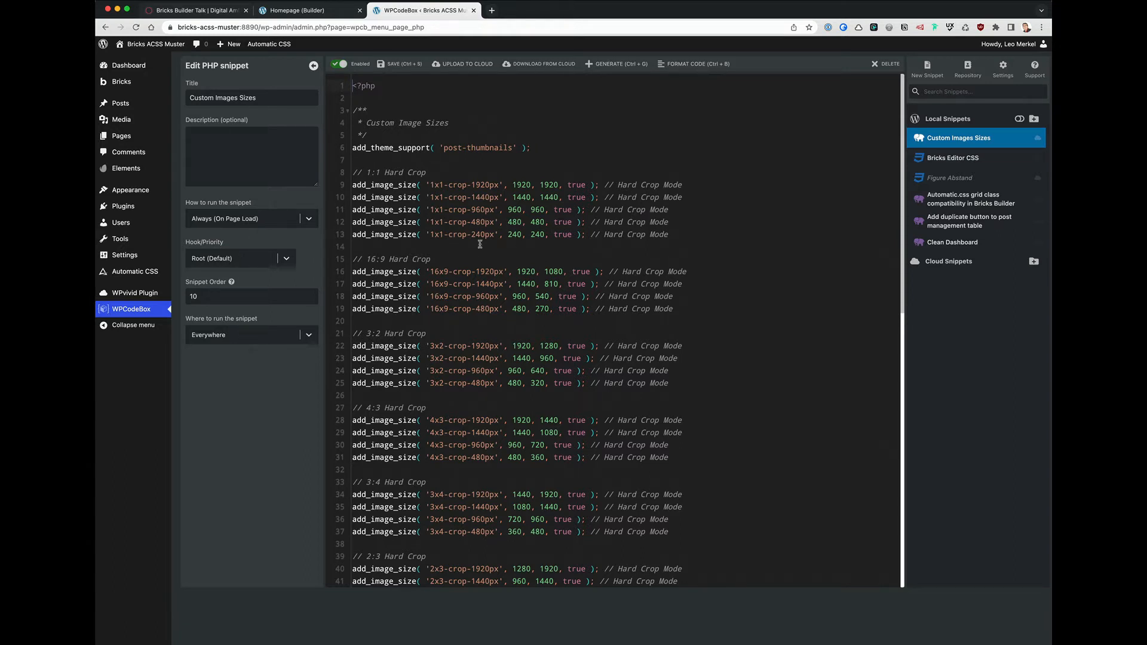
{"action": "scroll", "scroll_direction": "down", "scroll_amount": 3}
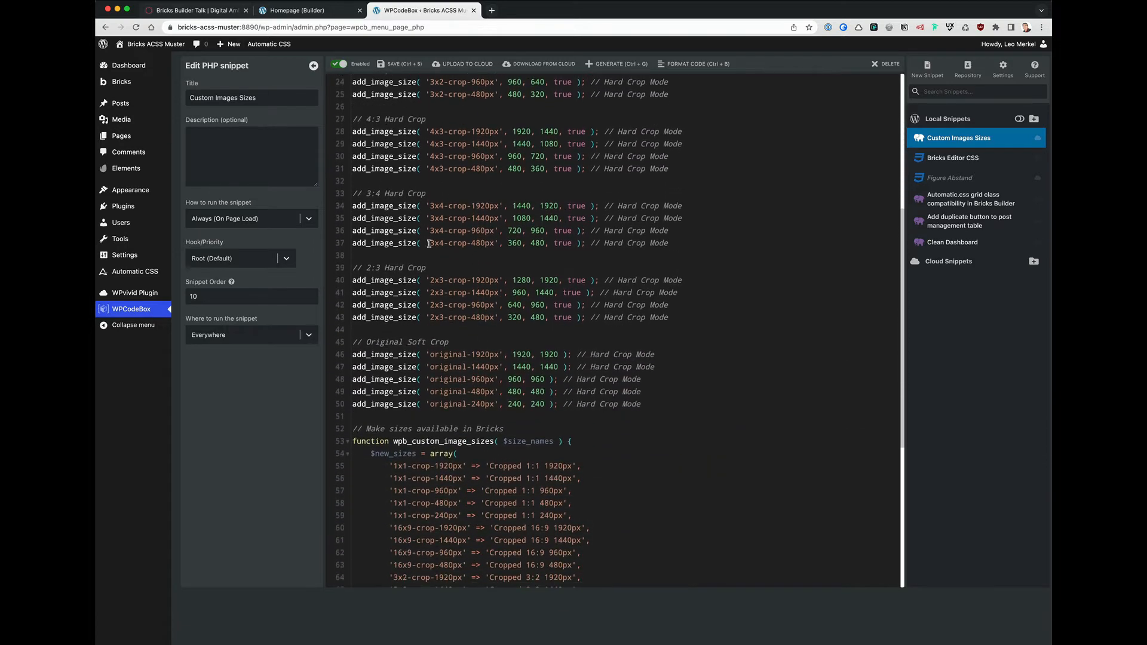
{"action": "scroll", "scroll_direction": "down", "scroll_amount": 3}
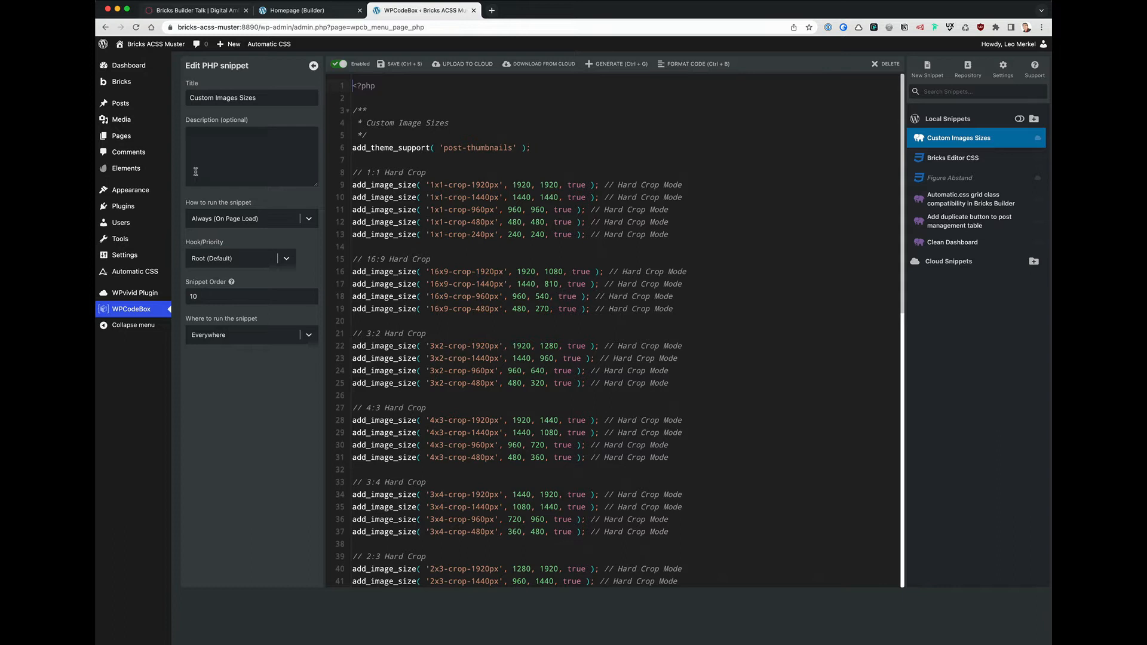
{"action": "mouse_move", "coordinate": [121, 120]}
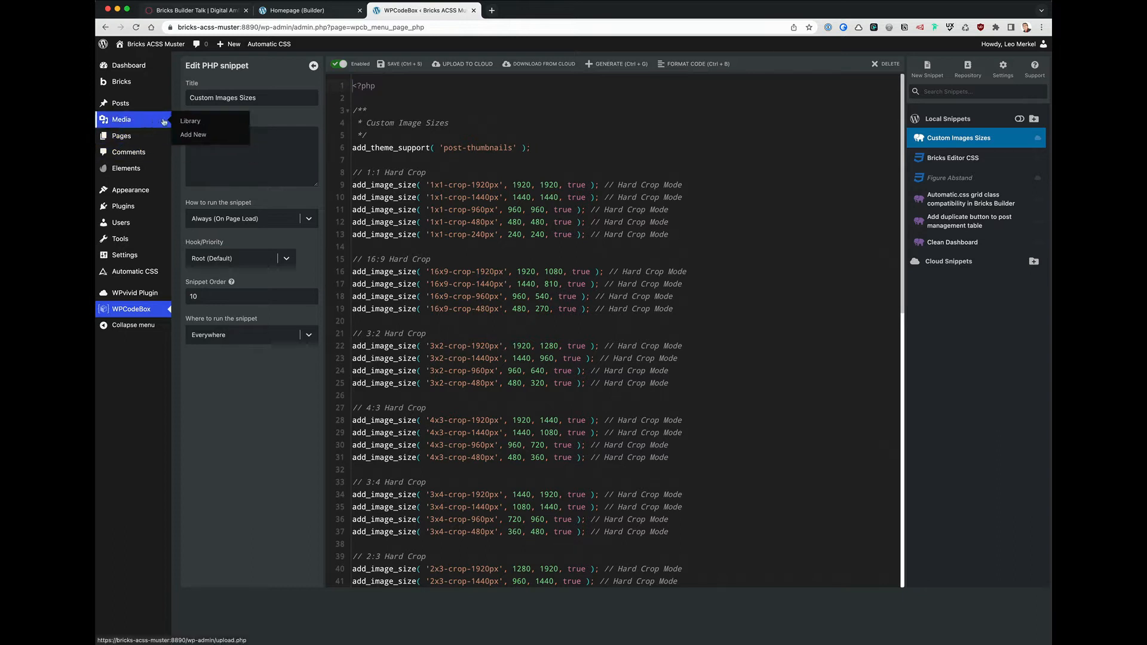
Step: Check the empty Media Library, browse the stock Photos, then go to the Pages list
{"action": "left_click", "coordinate": [190, 121]}
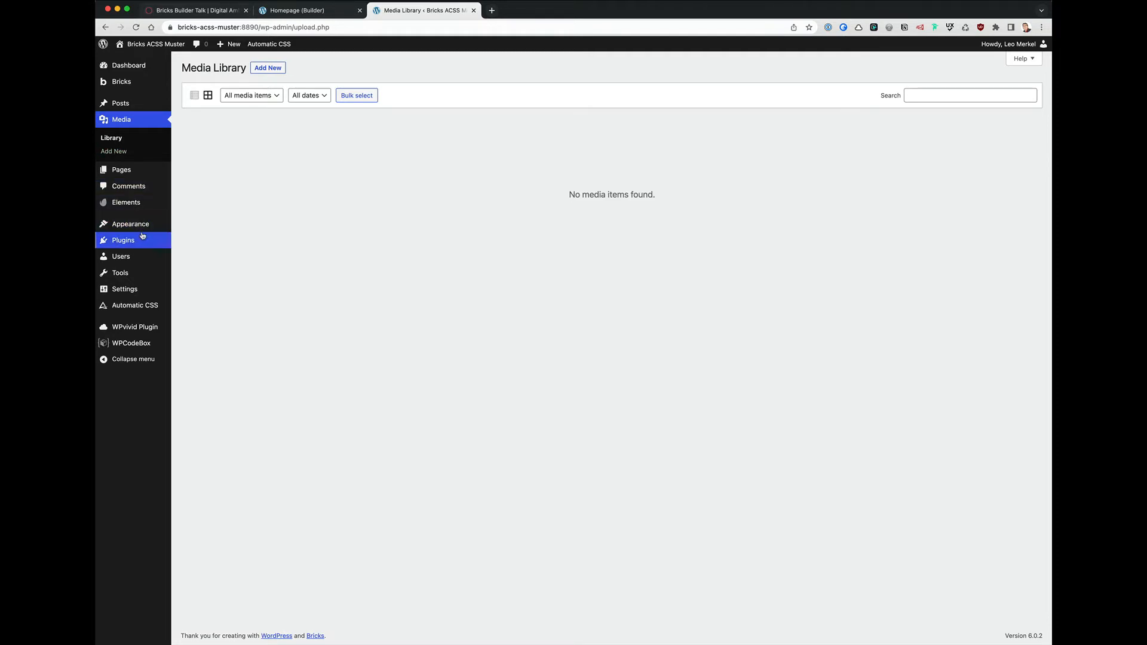
{"action": "mouse_move", "coordinate": [125, 202]}
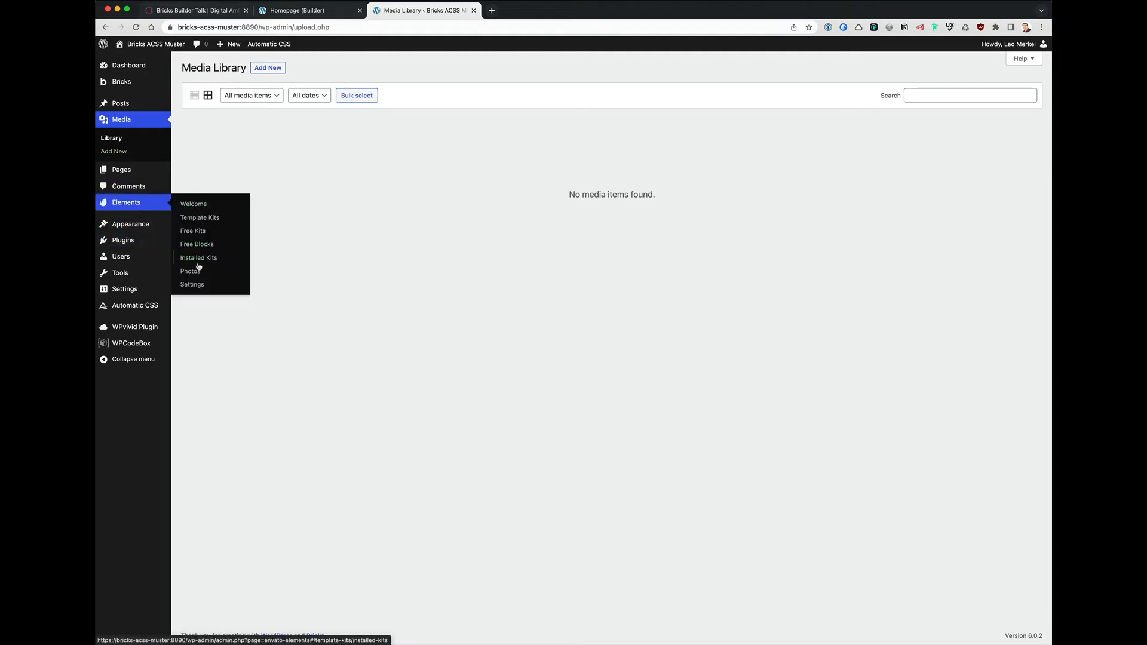
{"action": "left_click", "coordinate": [190, 271]}
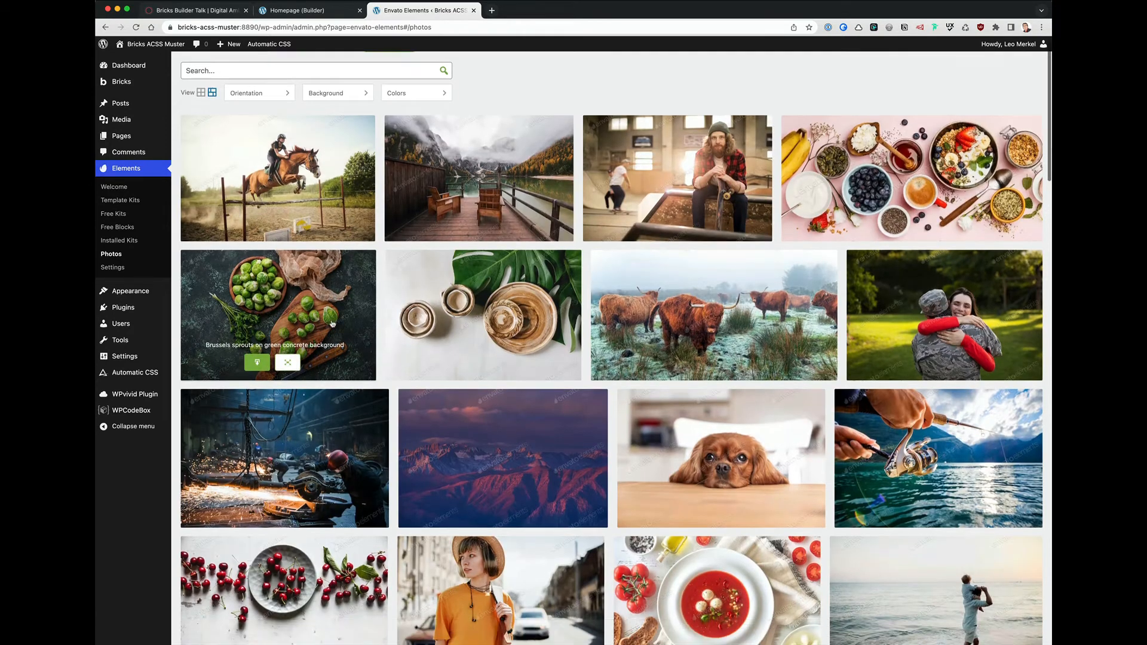
{"action": "scroll", "scroll_direction": "down", "scroll_amount": 3}
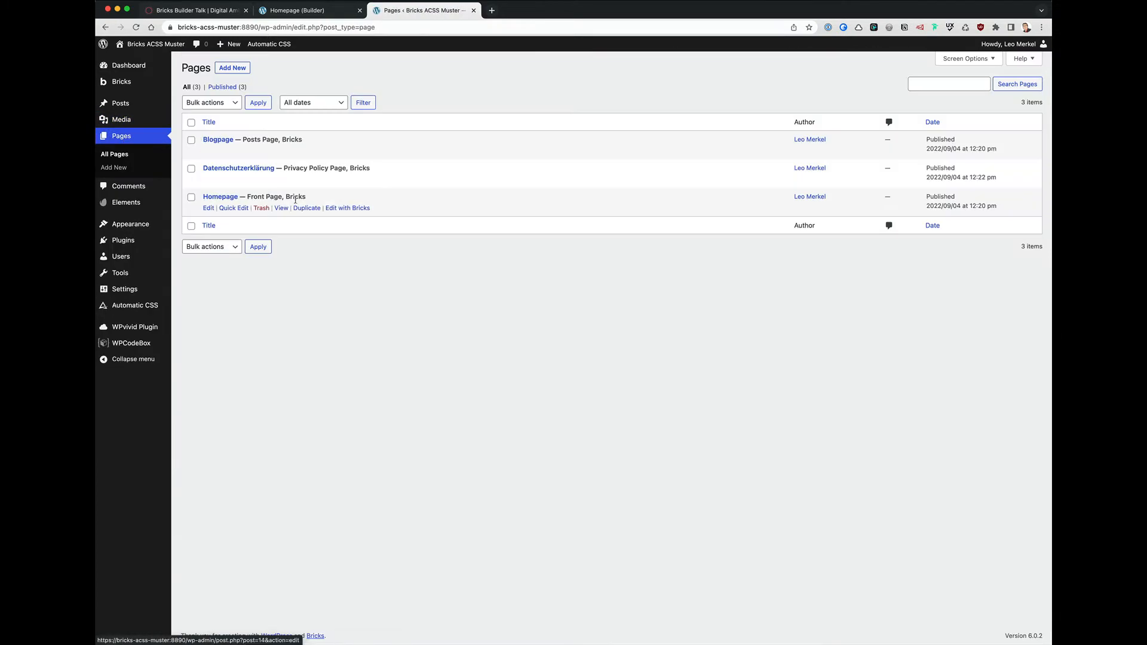
Step: Edit the Homepage in Bricks, add a Container with an Image element and open the image picker
{"action": "left_click", "coordinate": [348, 208]}
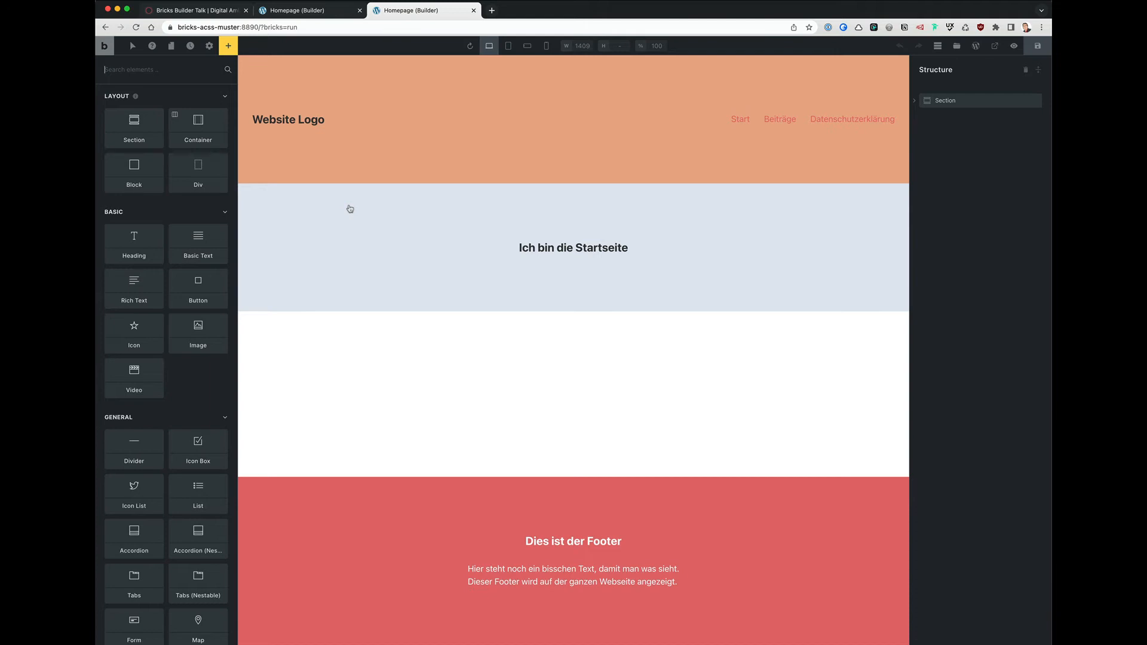
{"action": "mouse_move", "coordinate": [197, 128]}
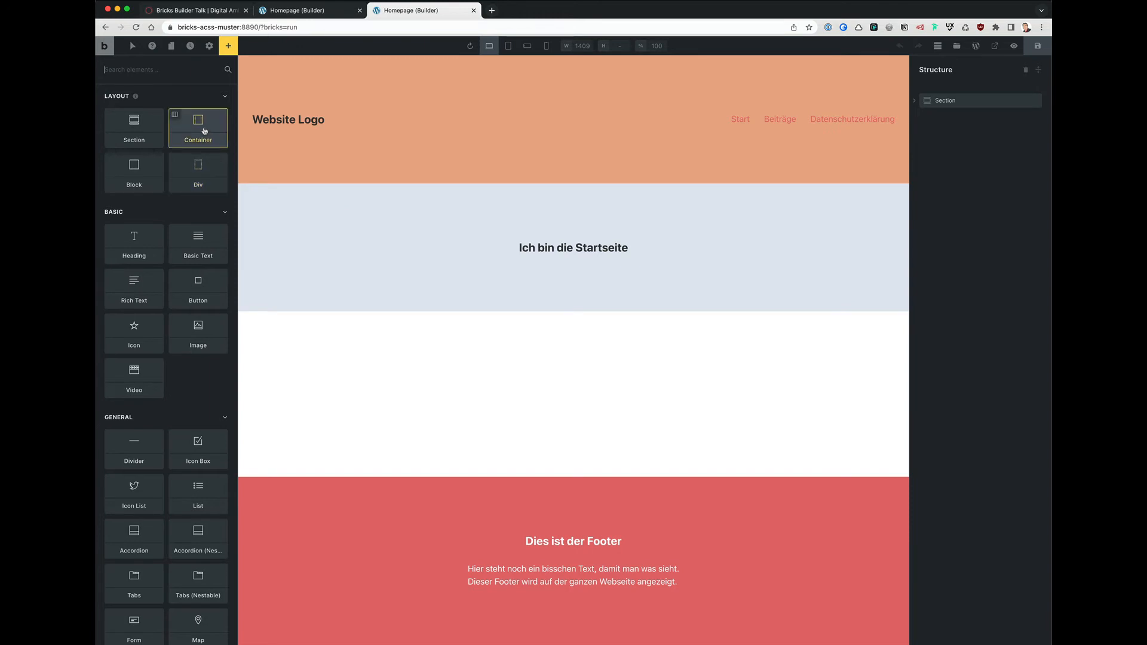
{"action": "left_click", "coordinate": [197, 128]}
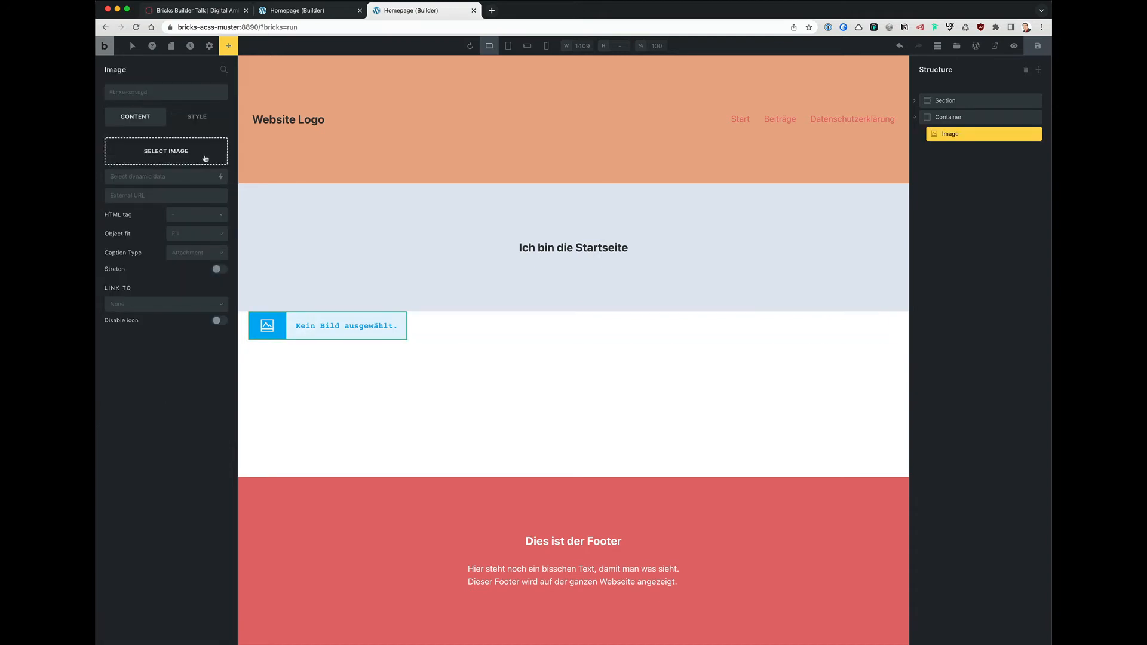
{"action": "left_click", "coordinate": [165, 151]}
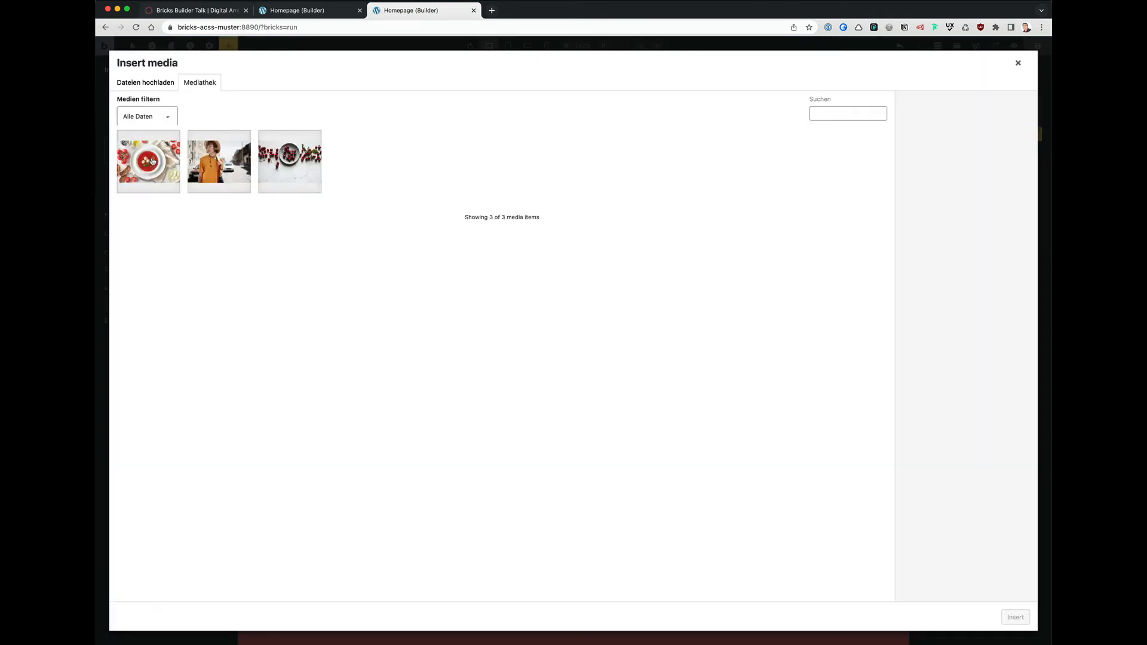
Step: Insert the gazpacho photo at Large (1024×684) size and show its available image sizes
{"action": "left_click", "coordinate": [148, 162]}
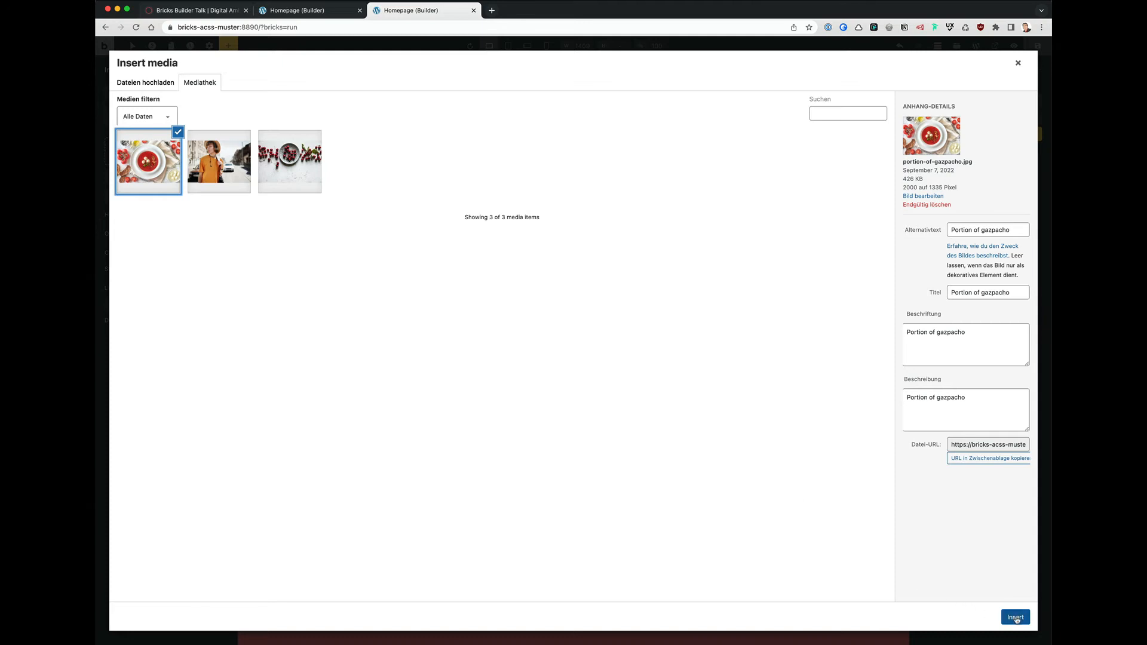
{"action": "left_click", "coordinate": [1014, 617]}
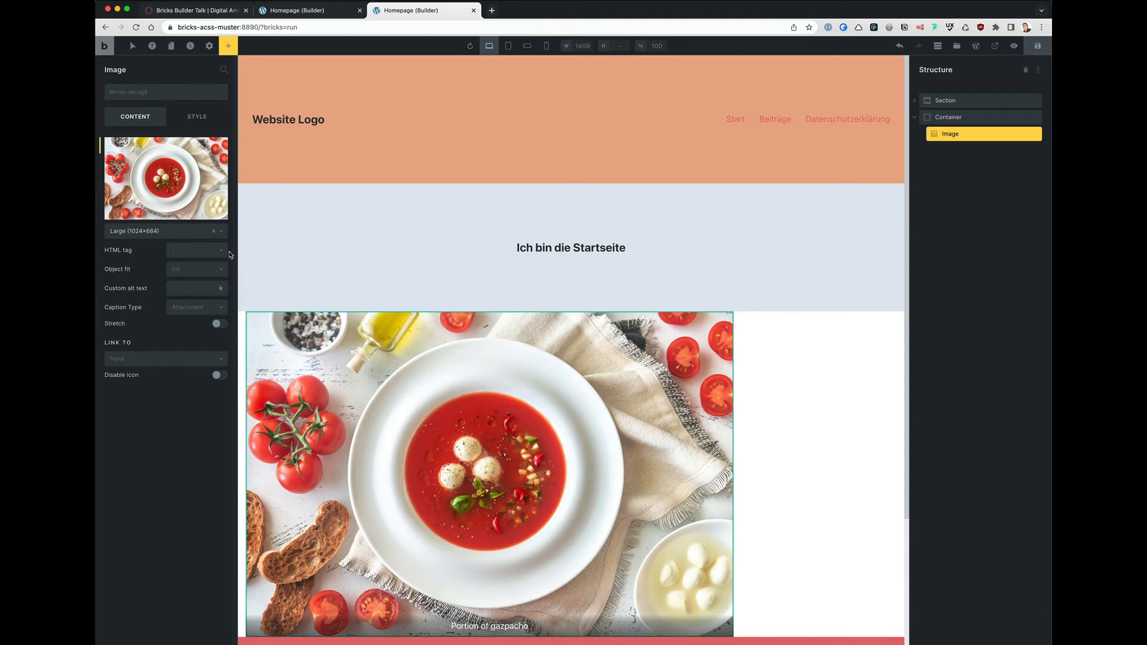
{"action": "left_click", "coordinate": [196, 231]}
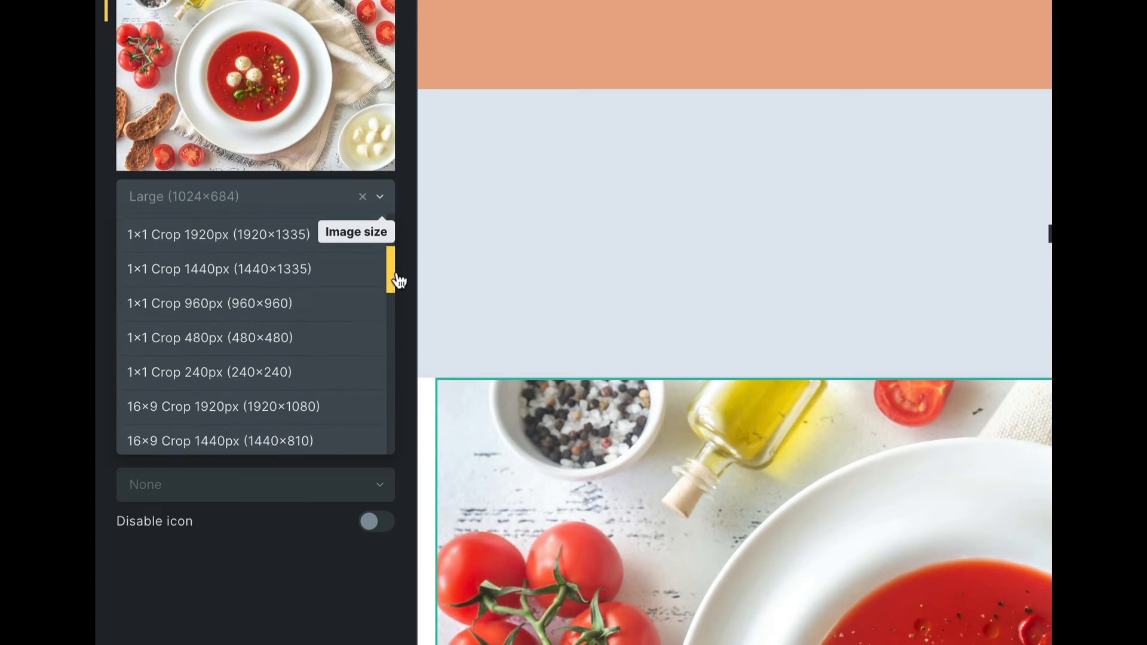
{"action": "scroll", "scroll_direction": "down", "scroll_amount": 3}
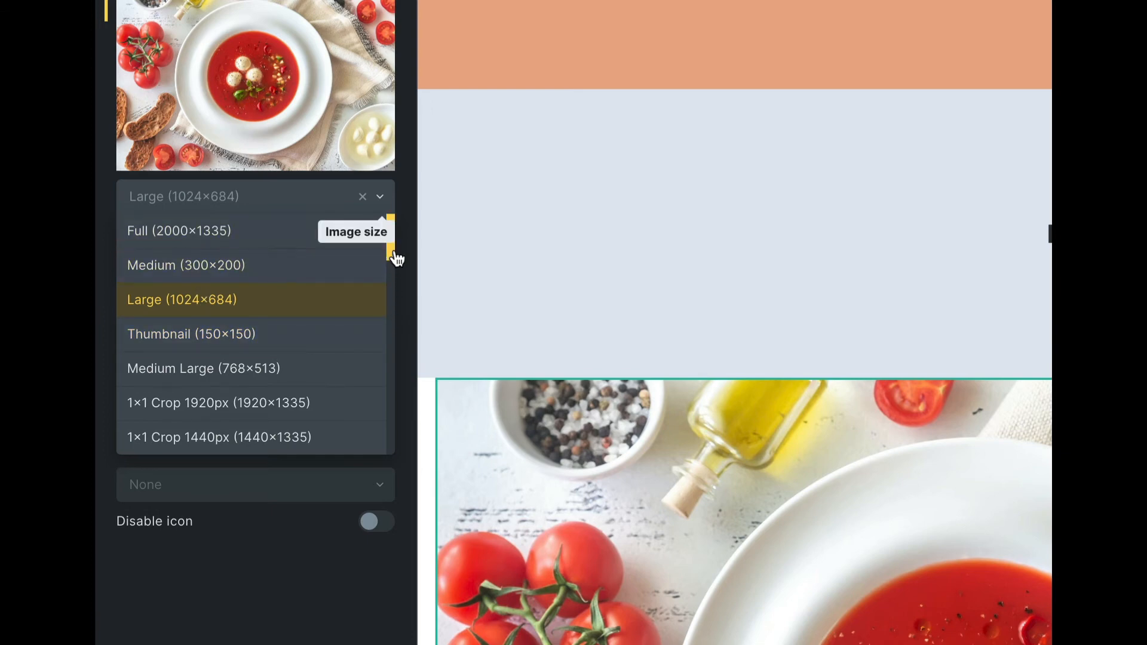
{"action": "scroll", "scroll_direction": "down", "scroll_amount": 3}
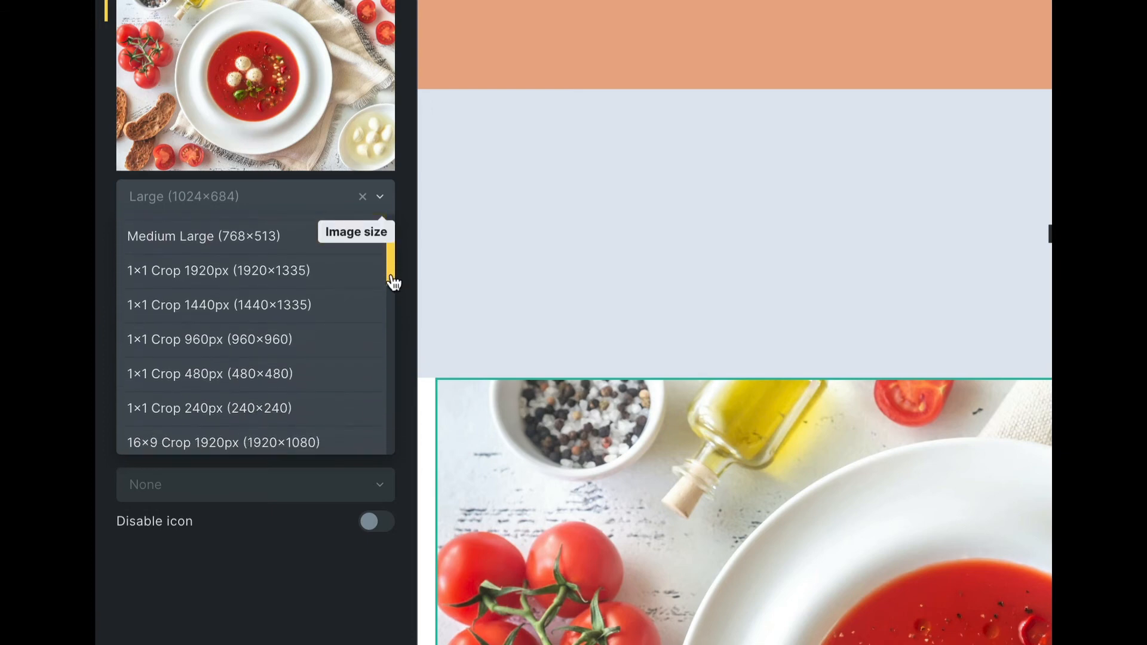
{"action": "scroll", "scroll_direction": "down", "scroll_amount": 3}
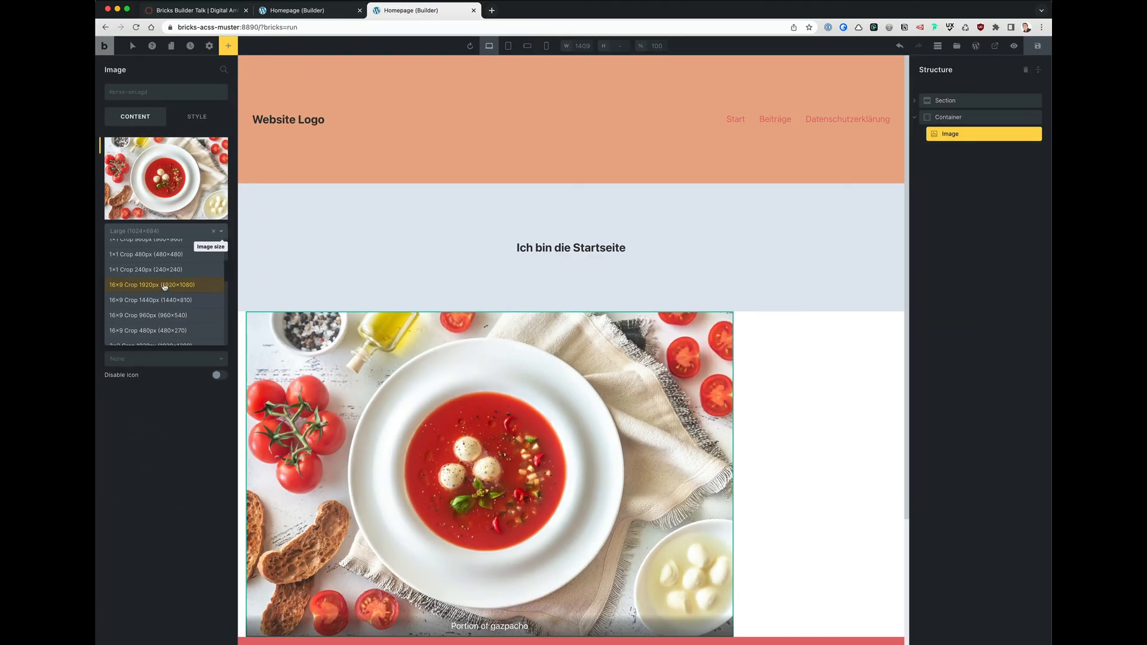
Step: Switch the gazpacho image through 16×9 Crop 1920px and 1×1 Crop 480px to 1×1 Crop 240px
{"action": "left_click", "coordinate": [153, 284]}
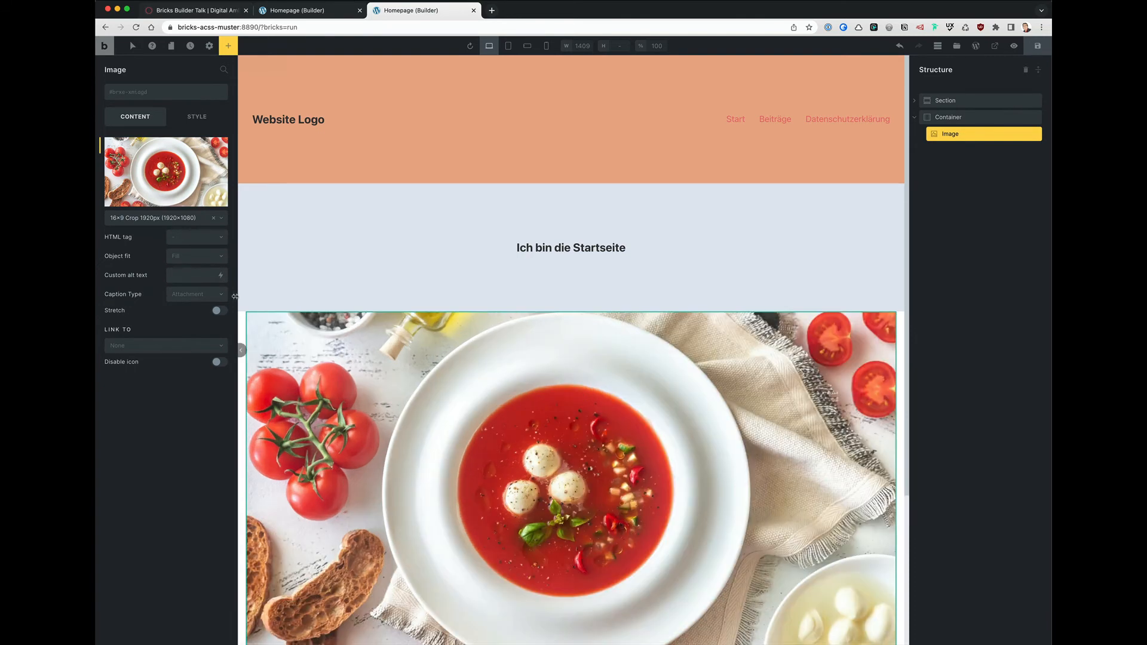
{"action": "scroll", "scroll_direction": "down", "scroll_amount": 3}
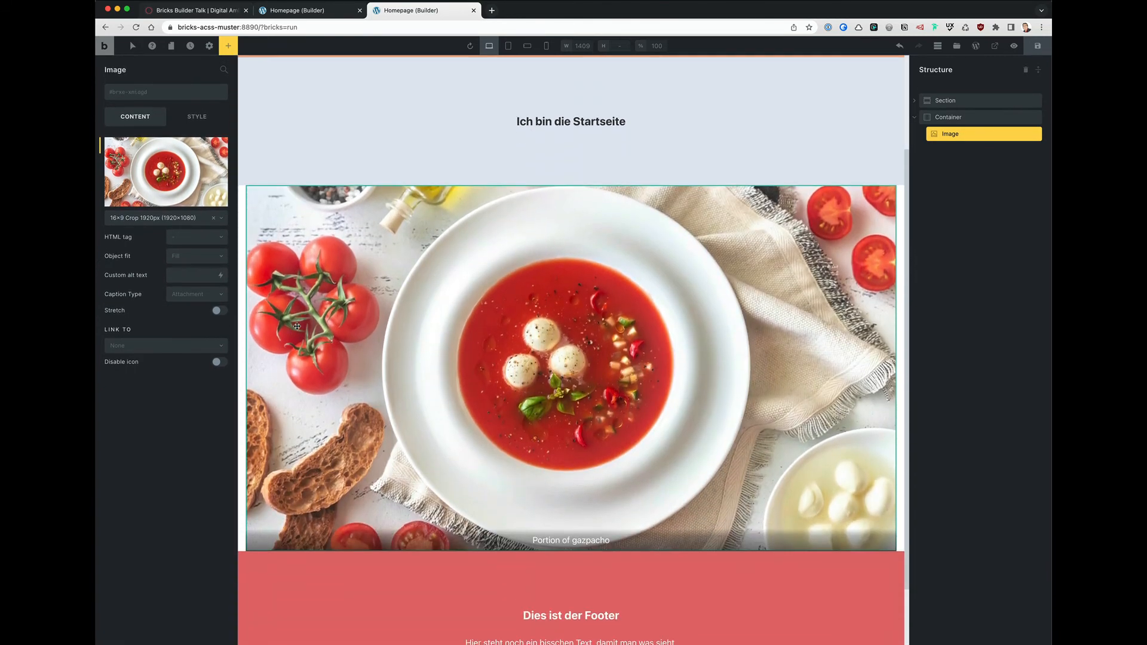
{"action": "mouse_move", "coordinate": [341, 289]}
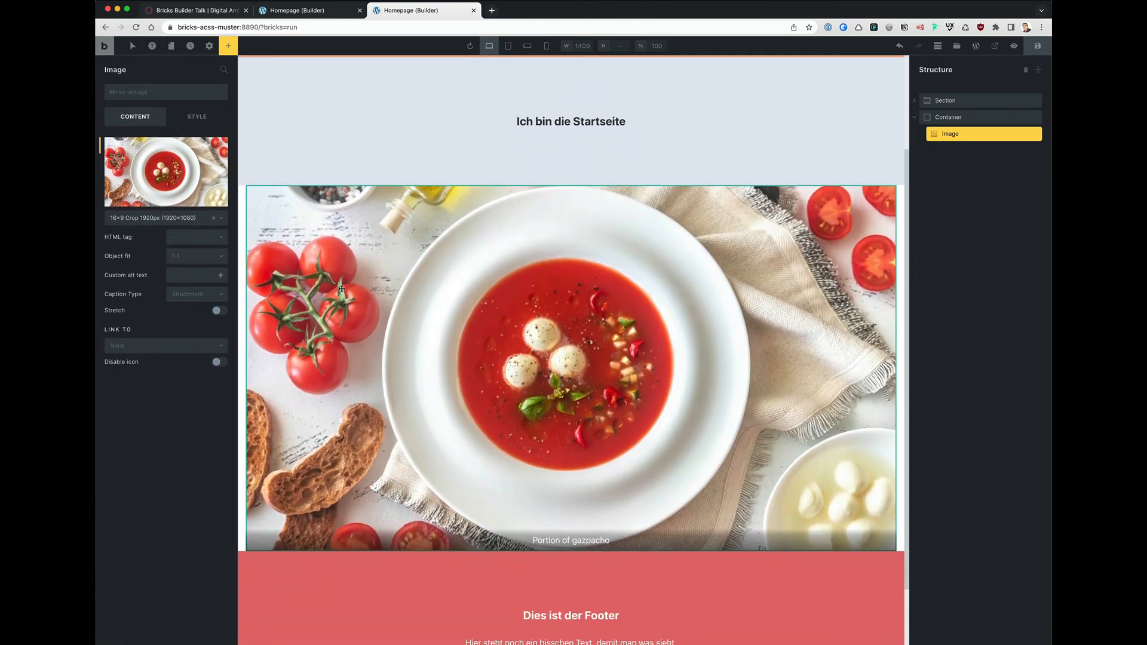
{"action": "mouse_move", "coordinate": [218, 219]}
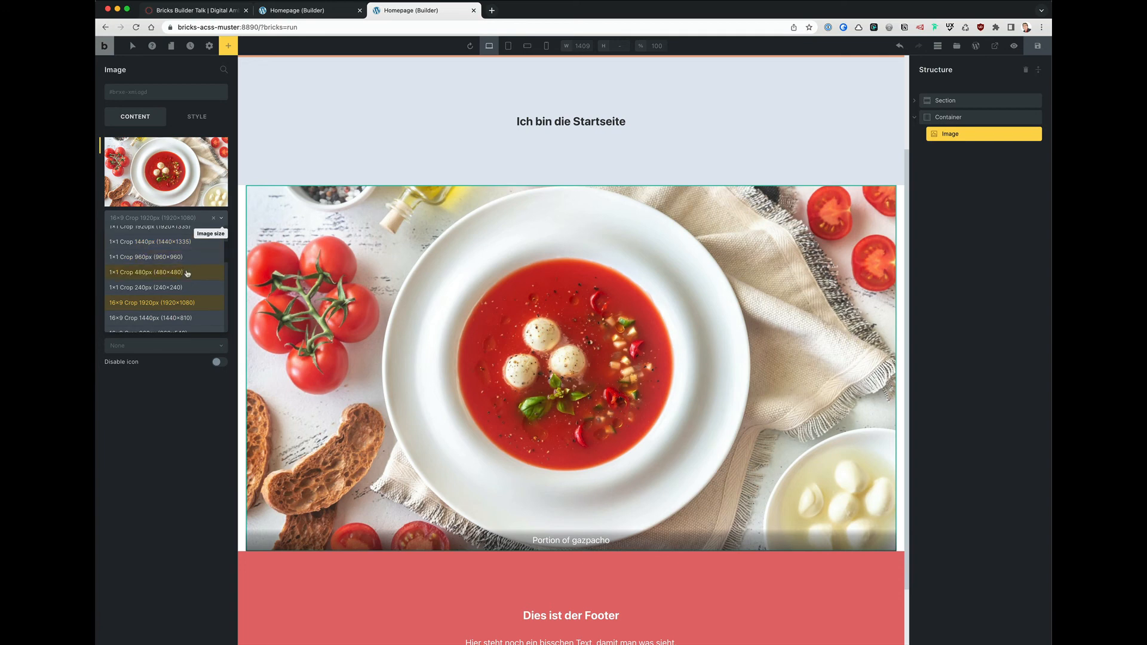
{"action": "left_click", "coordinate": [147, 273]}
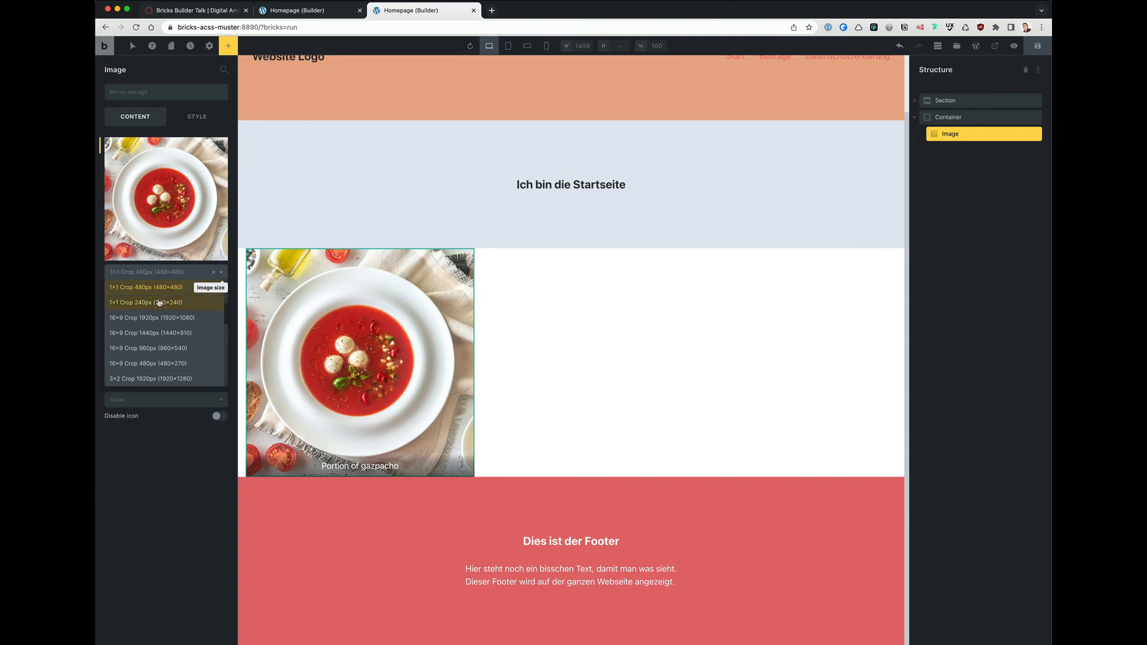
{"action": "left_click", "coordinate": [146, 302]}
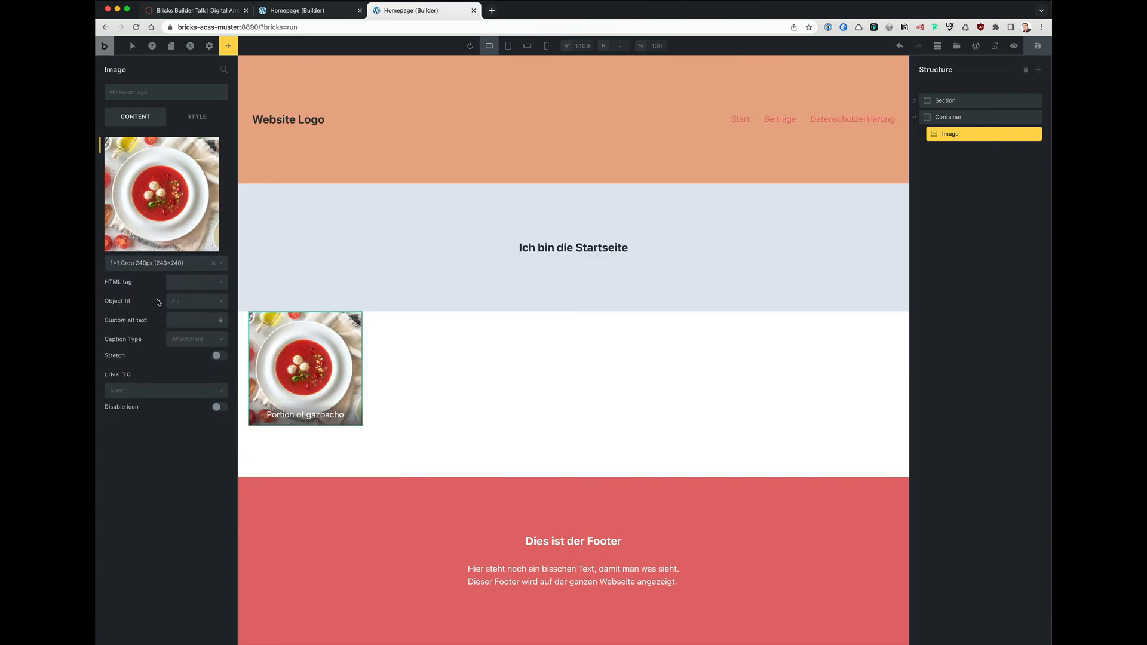
Step: Try the 4×3 Crop 480px size, then set the gazpacho image to Original 1920px (1920×1282)
{"action": "left_click", "coordinate": [165, 263]}
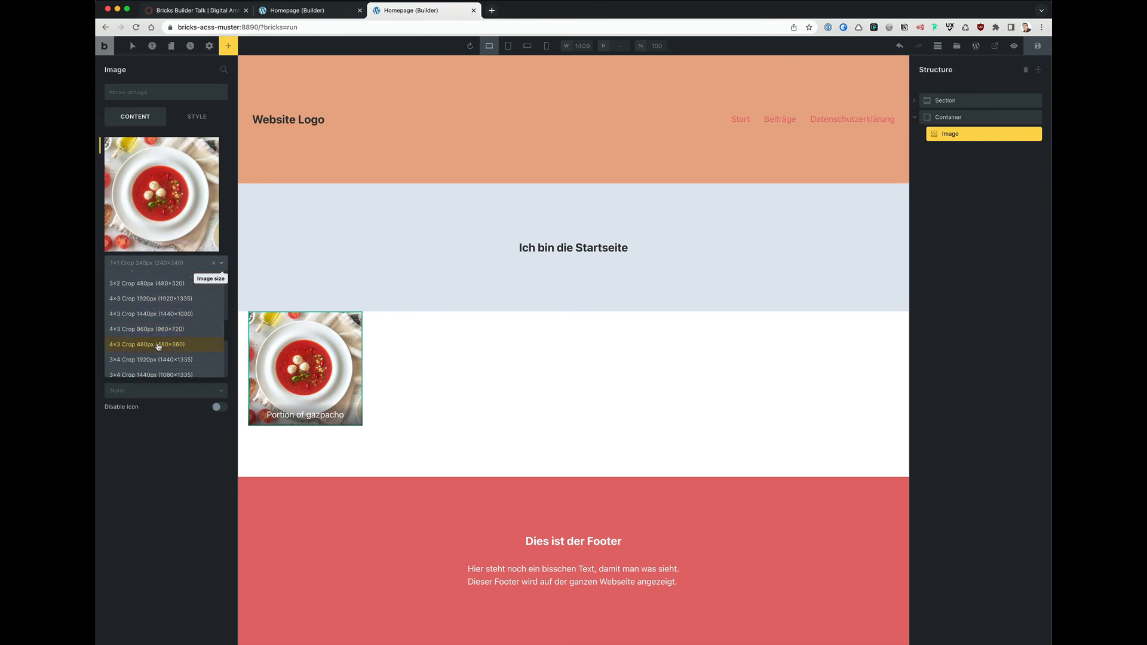
{"action": "left_click", "coordinate": [146, 345]}
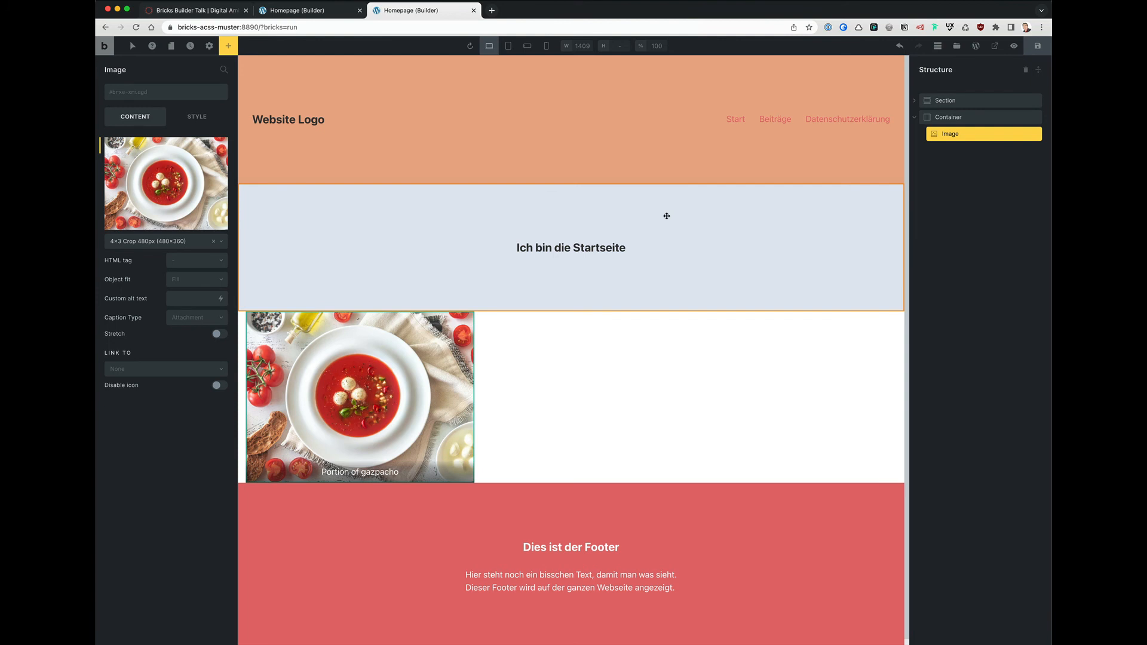
{"action": "left_click", "coordinate": [571, 248]}
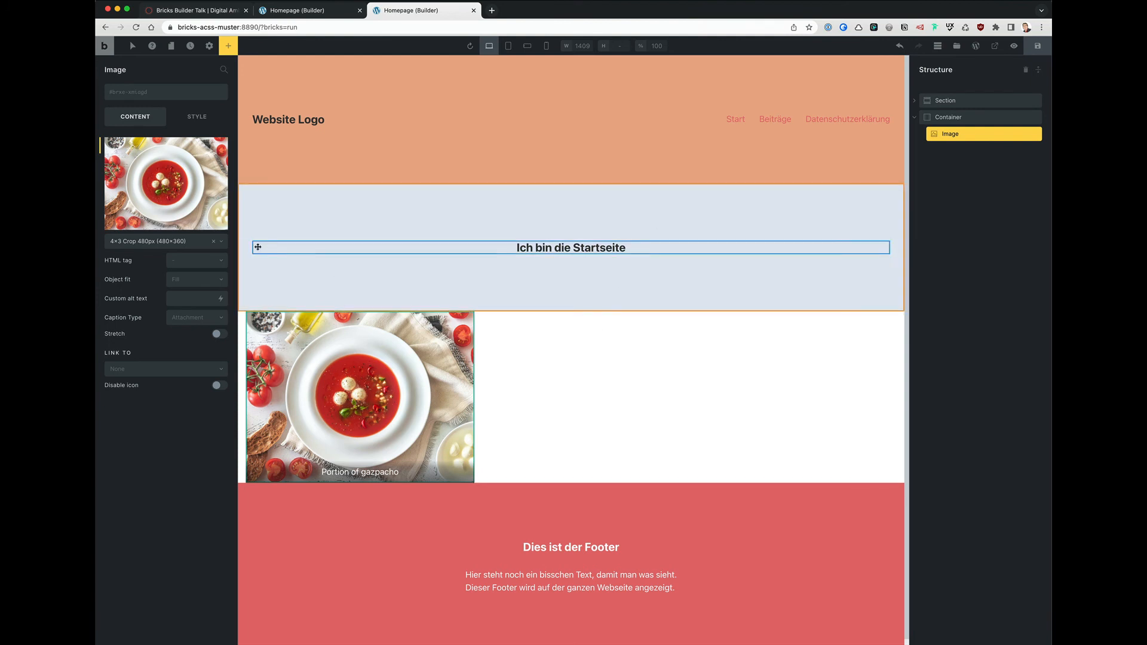
{"action": "left_click", "coordinate": [165, 242]}
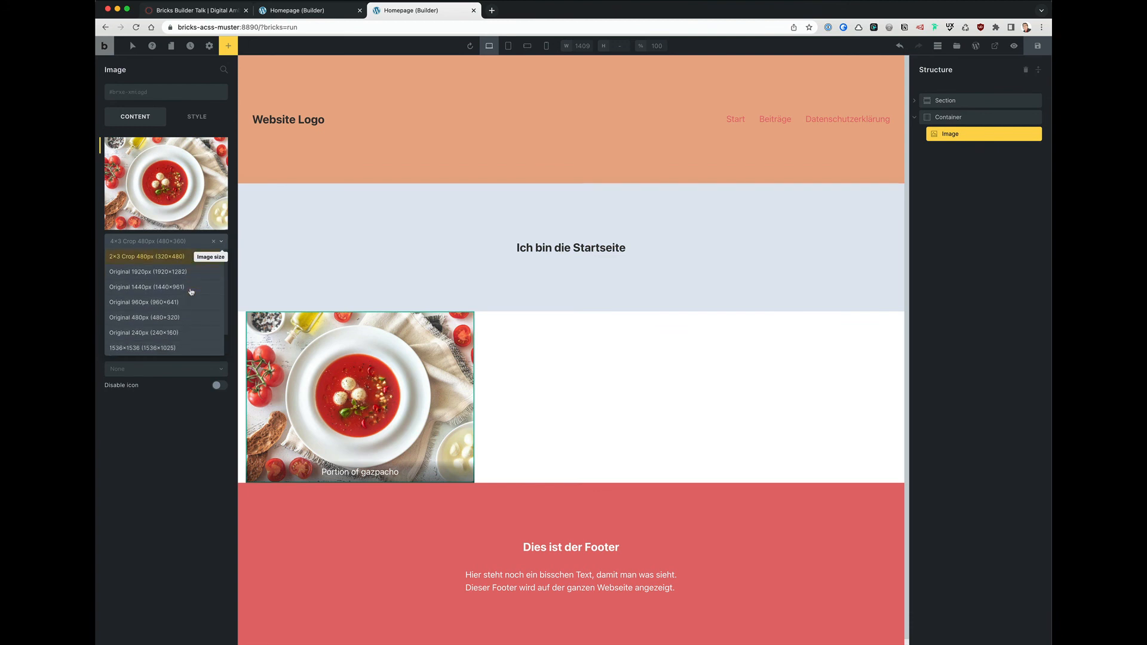
{"action": "mouse_move", "coordinate": [164, 287]}
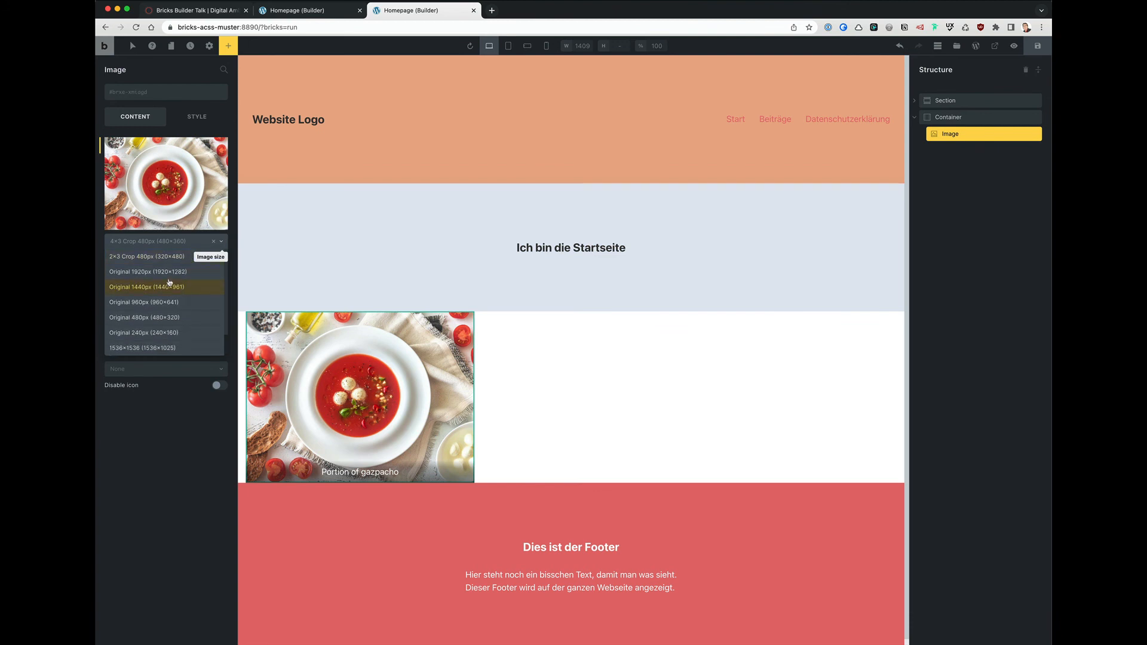
{"action": "left_click", "coordinate": [148, 272]}
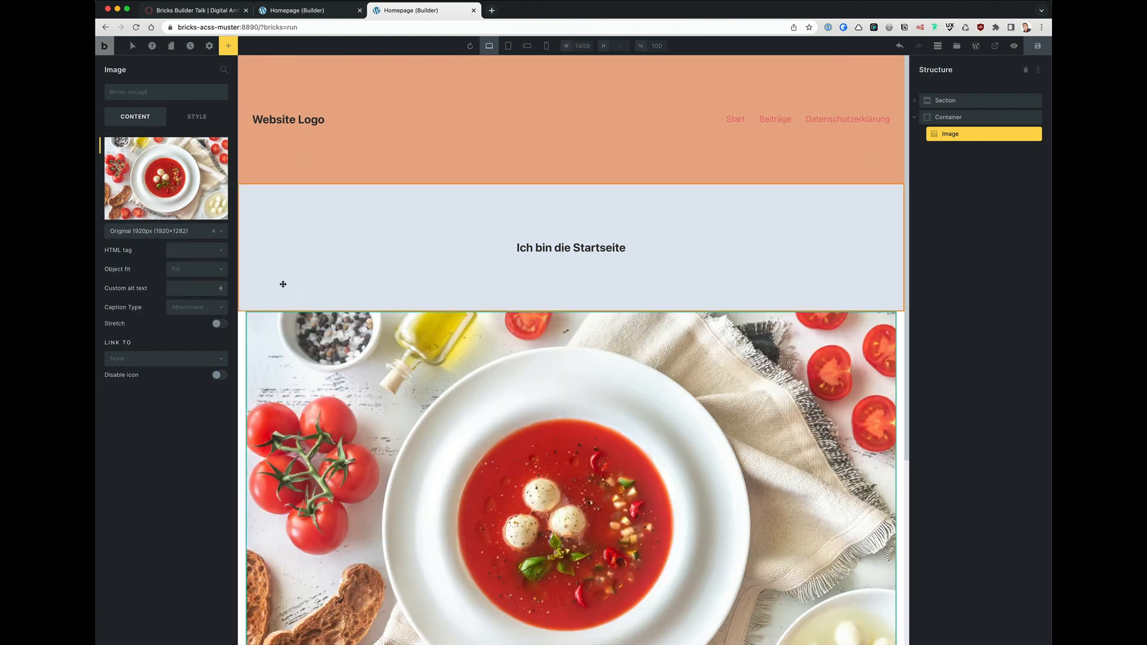
Step: Leave Bricks Builder via the Bricks logo menu and return to the WordPress Dashboard
{"action": "scroll", "scroll_direction": "down", "scroll_amount": 3}
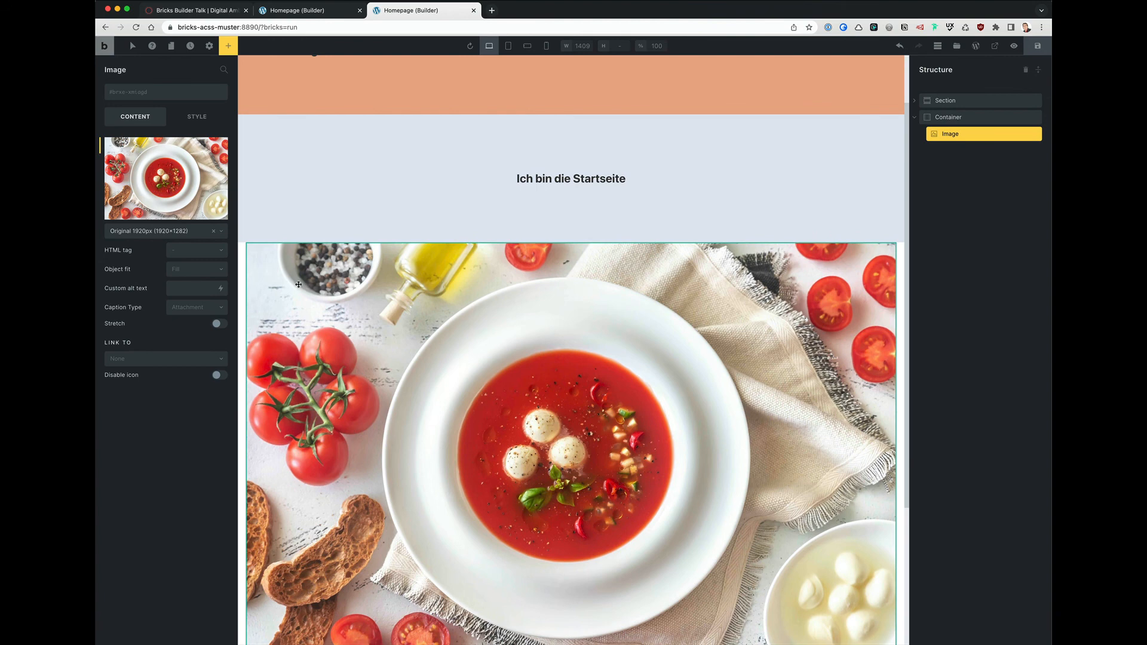
{"action": "mouse_move", "coordinate": [170, 256]}
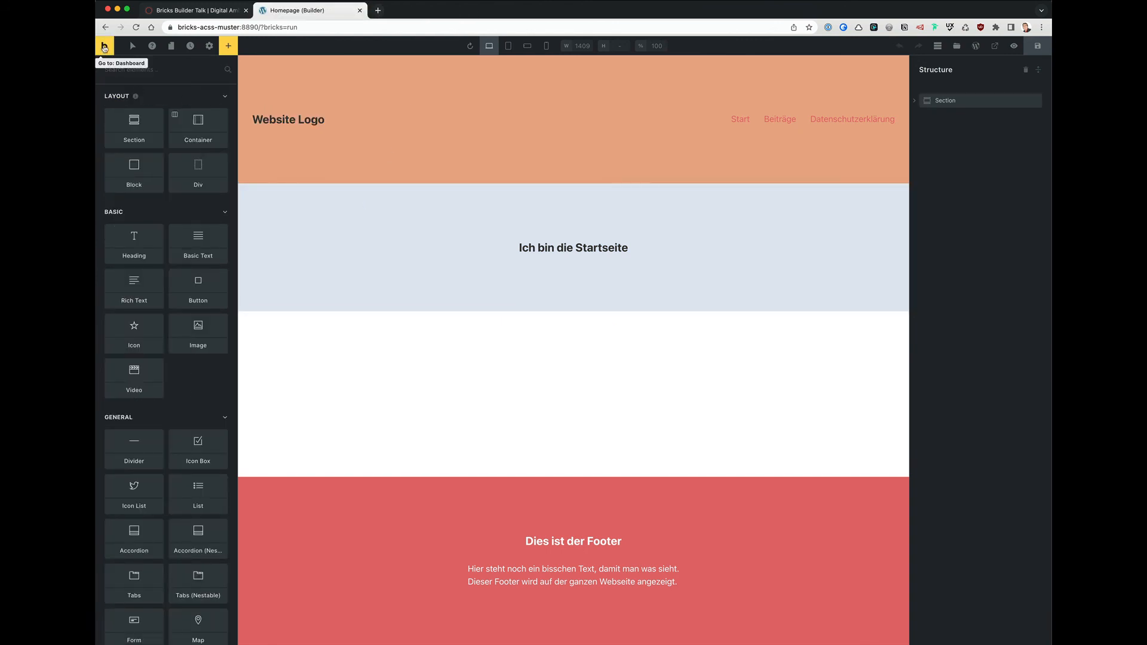
{"action": "left_click", "coordinate": [104, 45]}
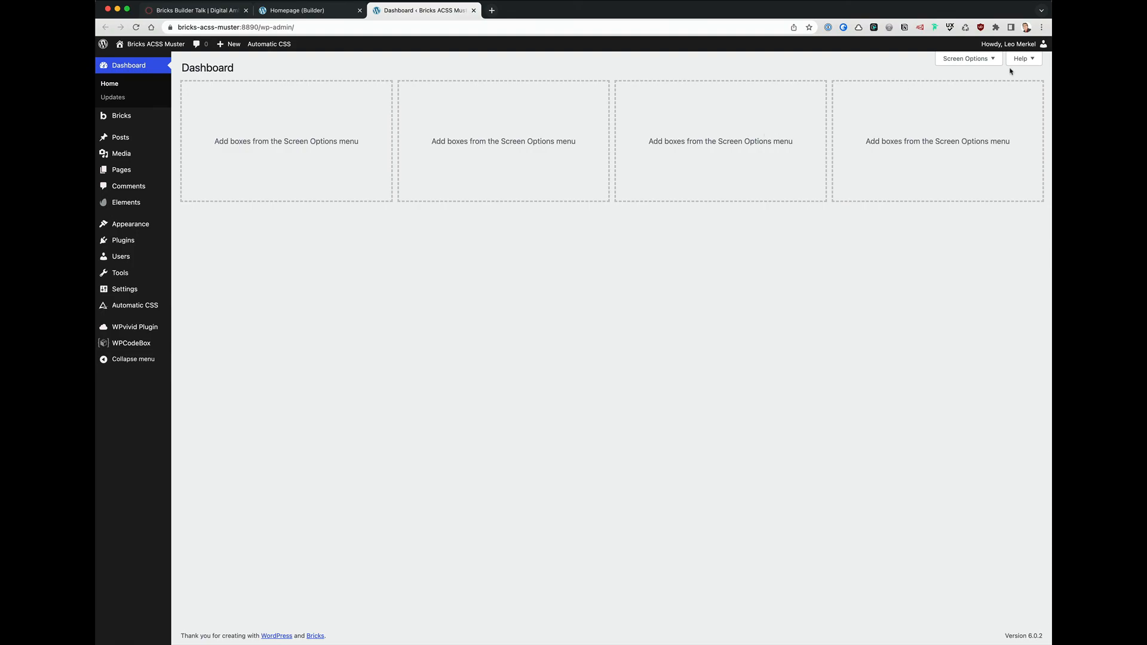